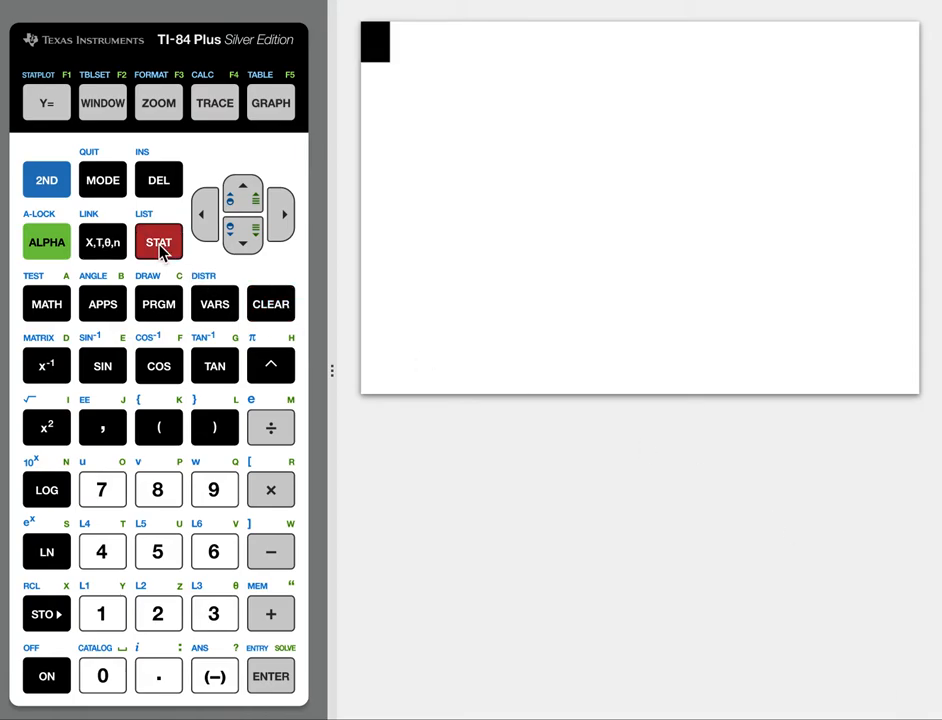
# Step: Bring up the STAT CALC menu scrolled to 8:LinReg(a+bx)
pyautogui.click(158, 242)
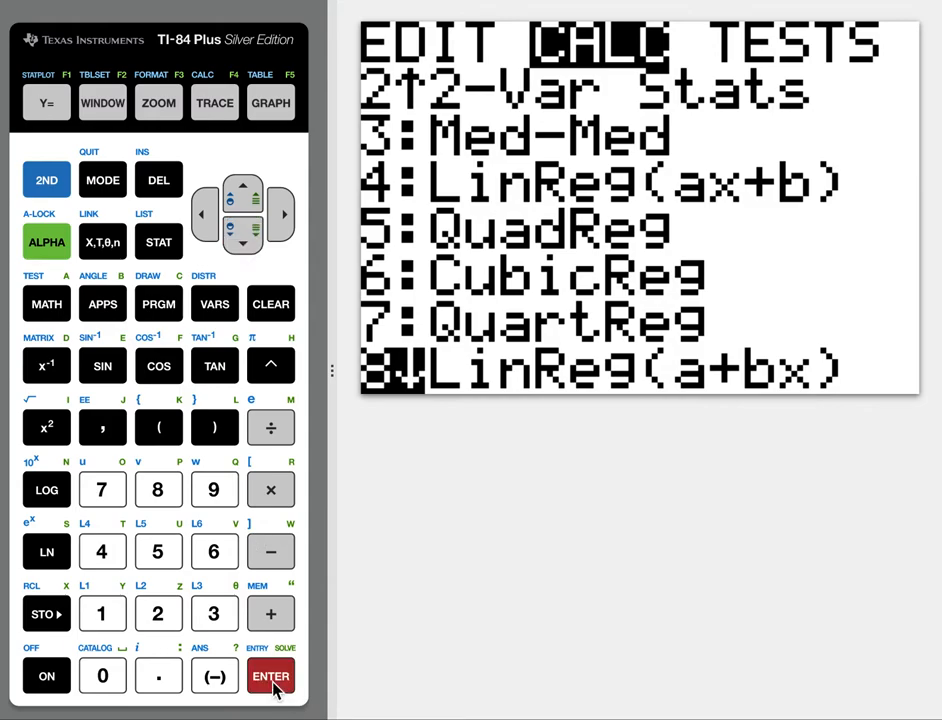
# Step: Enter the command LinReg(a+bx) L1,L2 on the home screen
pyautogui.click(270, 676)
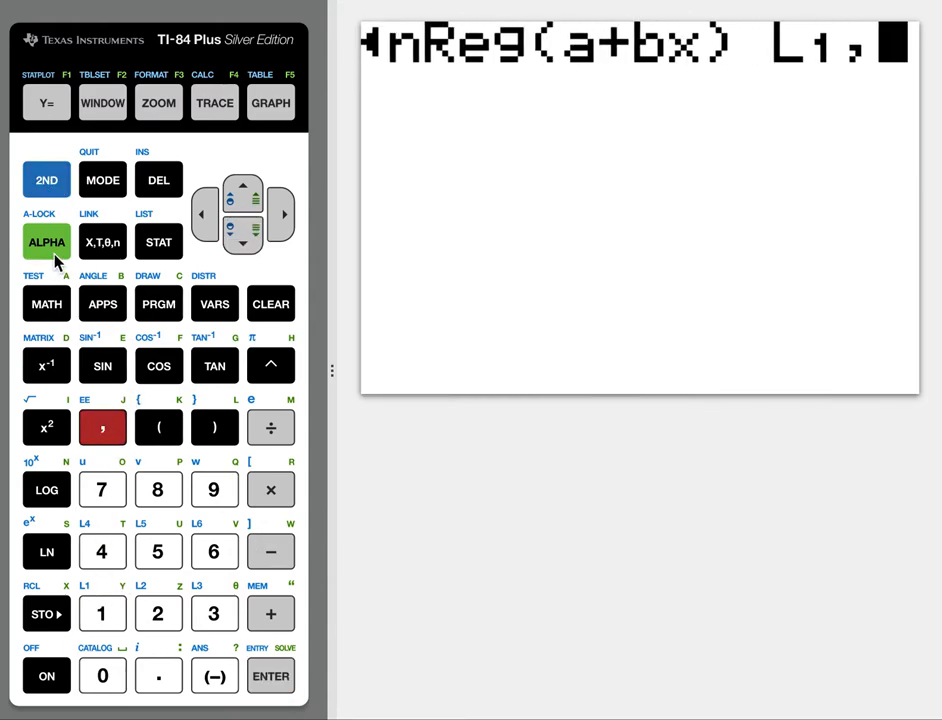
pyautogui.click(158, 613)
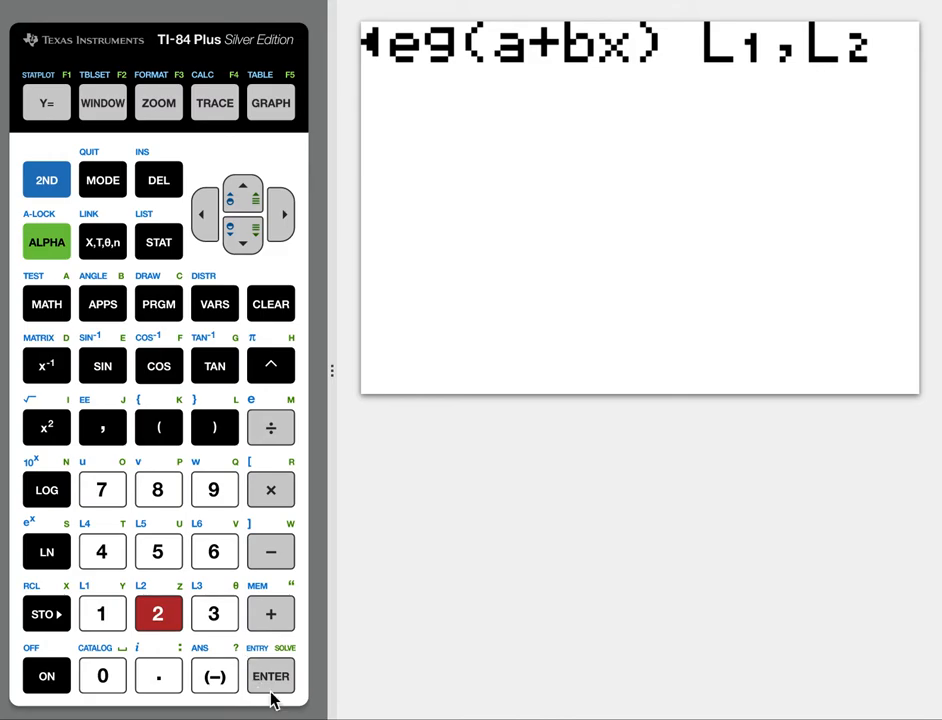
# Step: Run LinReg(a+bx) L1,L2, use Goto, and rerun it, hitting ERR:DIM MISMATCH
pyautogui.click(270, 676)
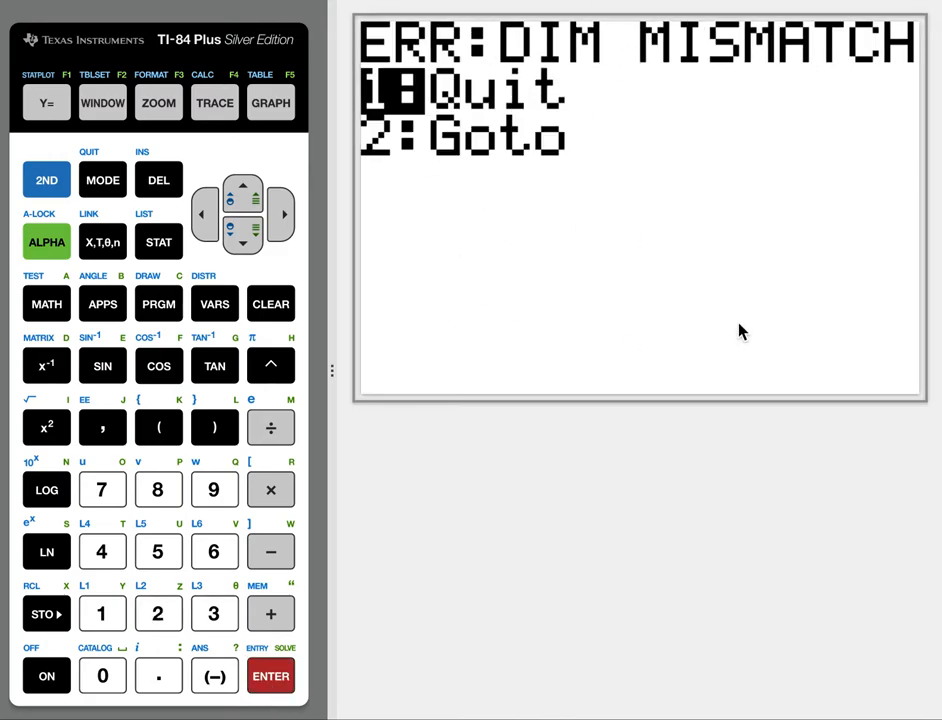
pyautogui.moveTo(452, 135)
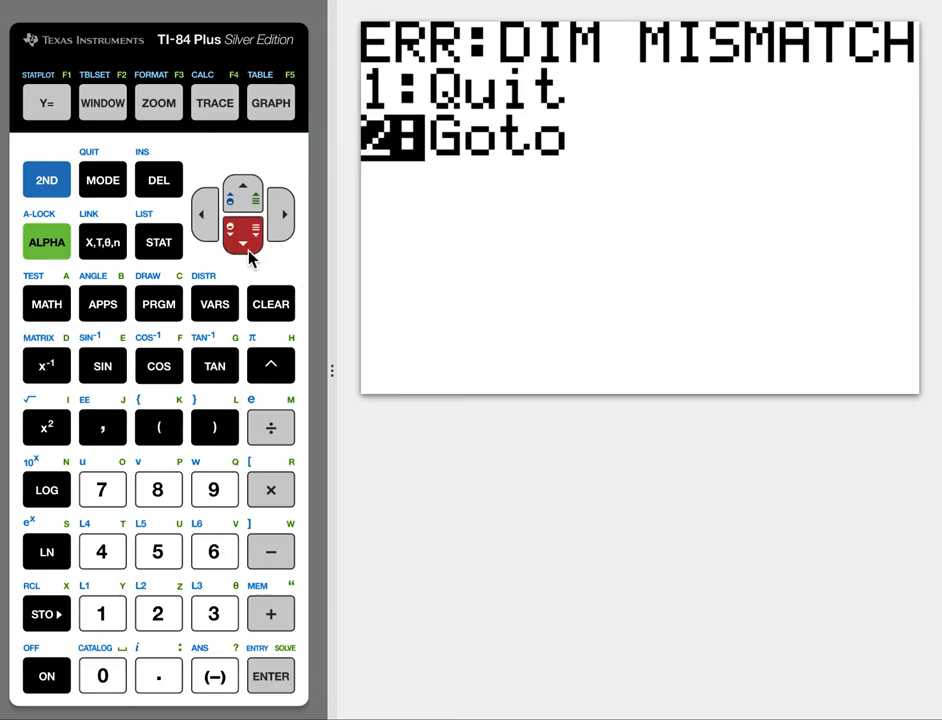
pyautogui.moveTo(268, 700)
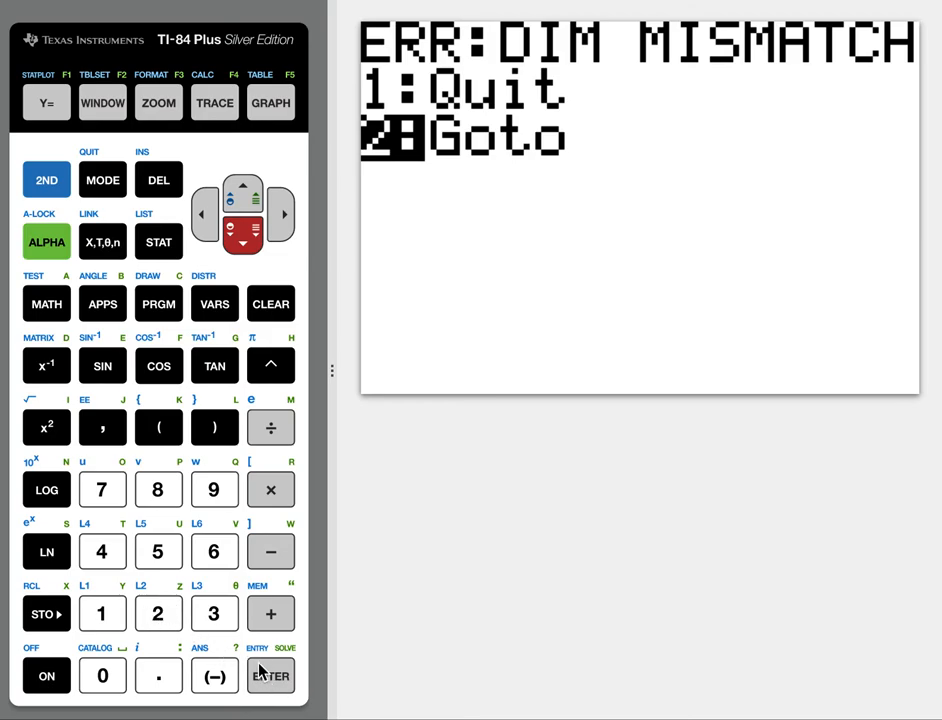
pyautogui.click(270, 676)
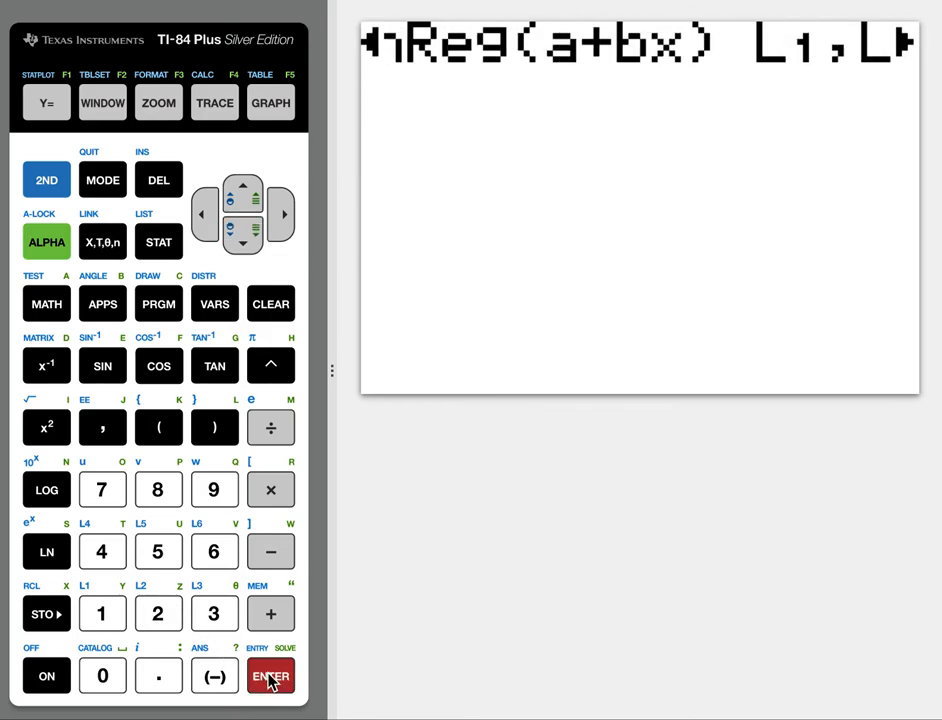
pyautogui.moveTo(270, 552)
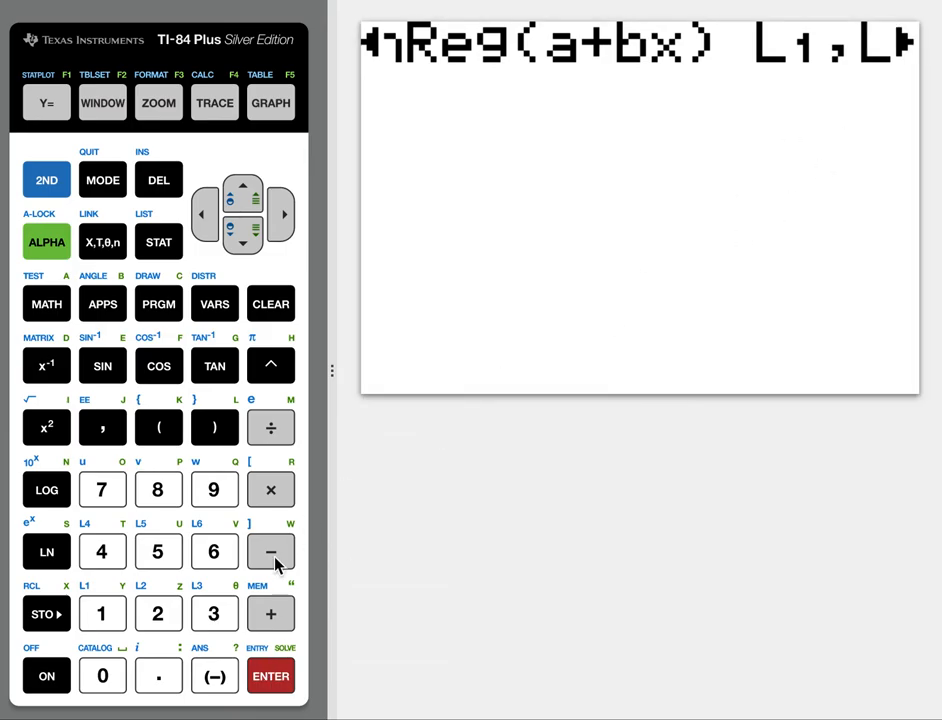
pyautogui.click(270, 676)
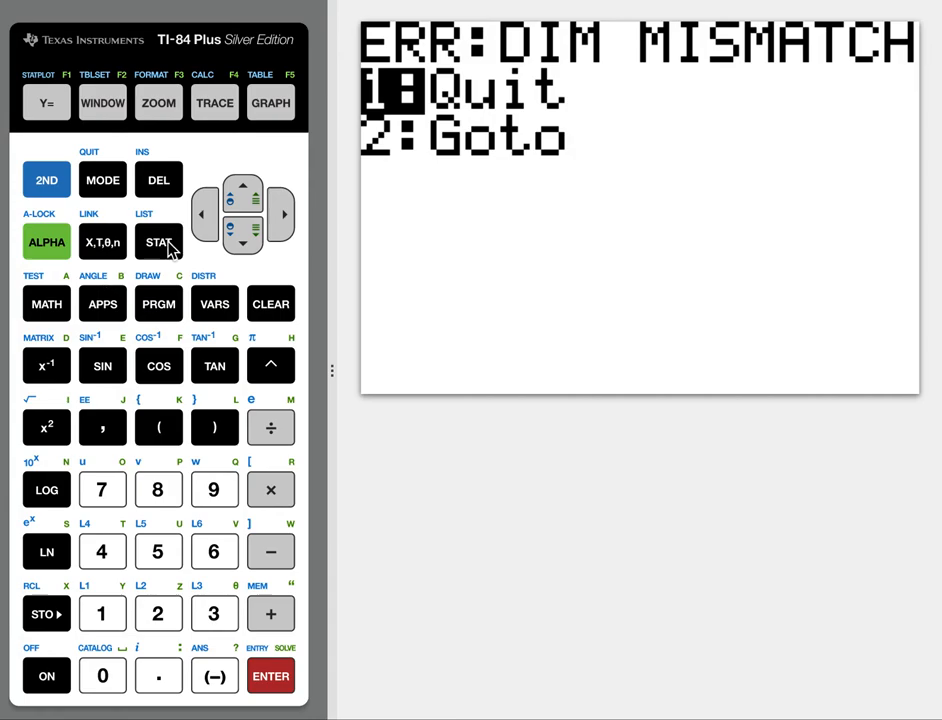
# Step: Quit the error and open the list editor to compare L1 and L2 lengths
pyautogui.click(158, 242)
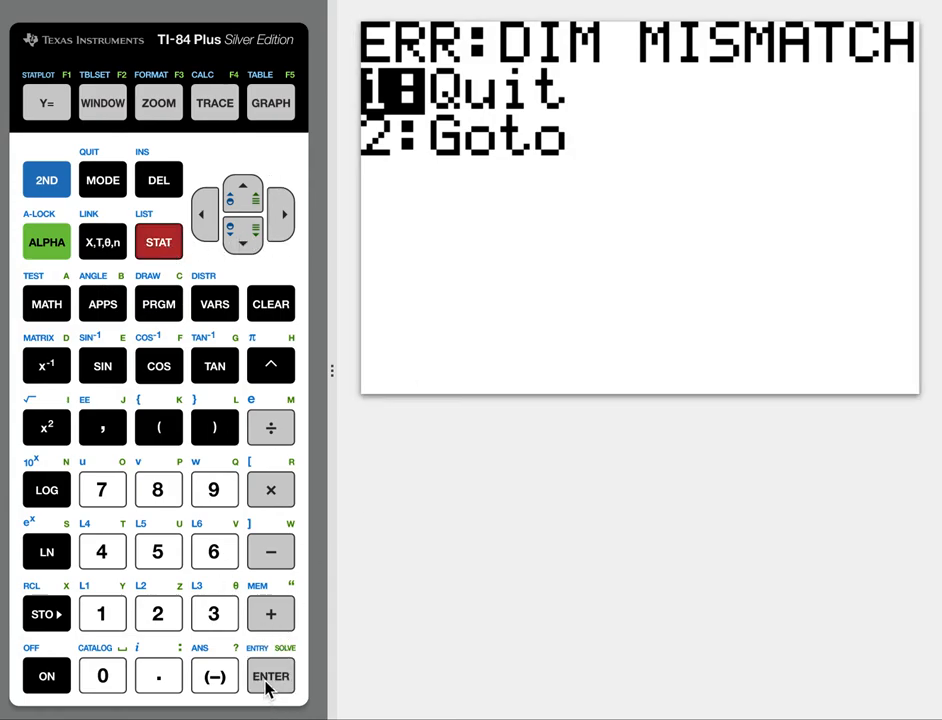
pyautogui.click(158, 242)
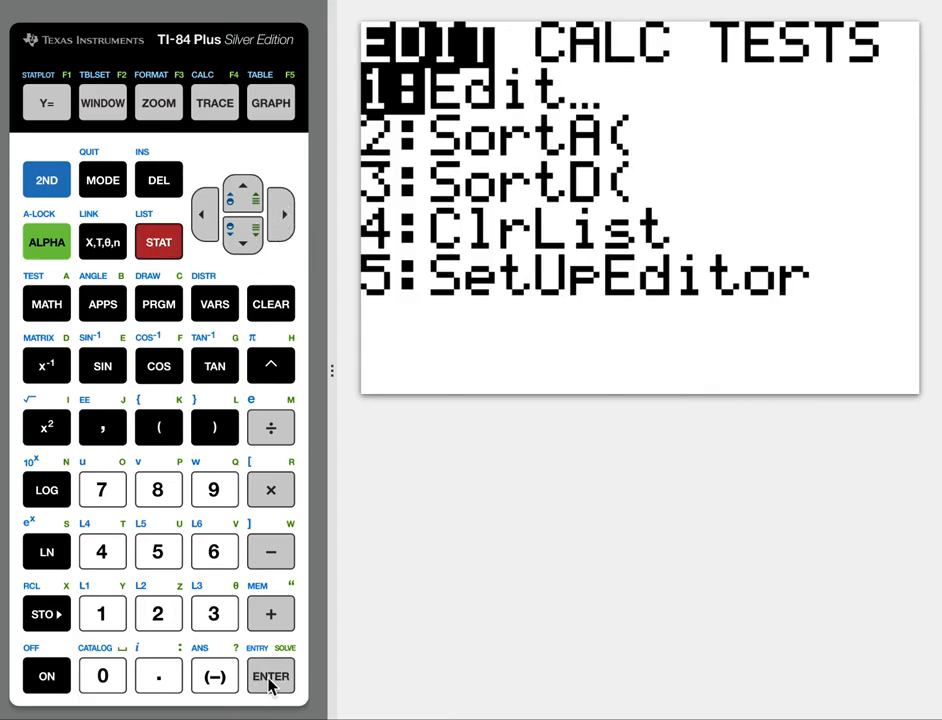
pyautogui.click(270, 676)
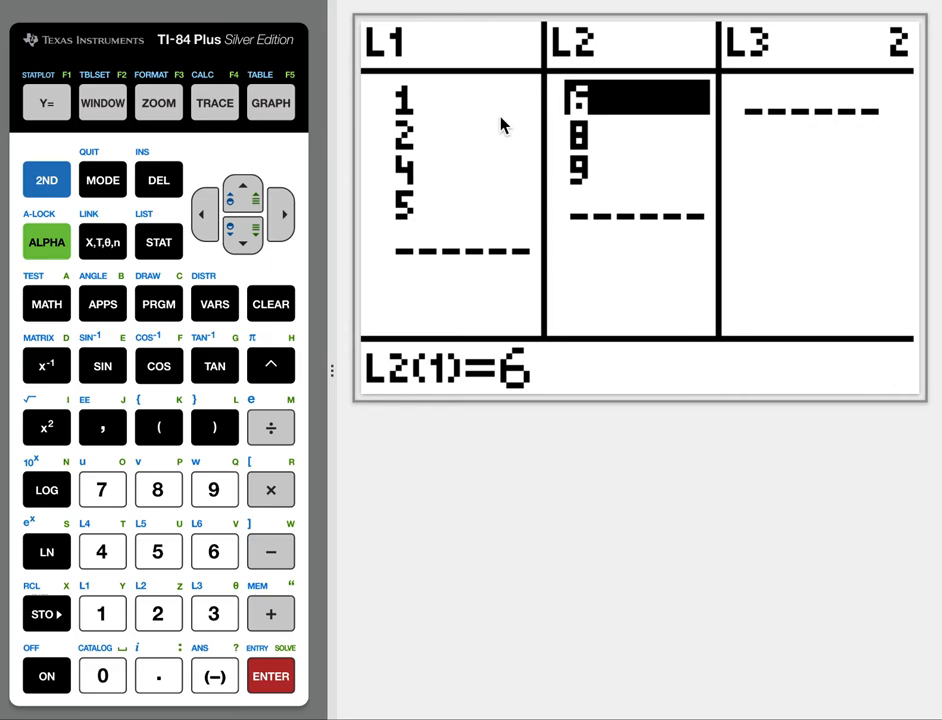
pyautogui.moveTo(461, 220)
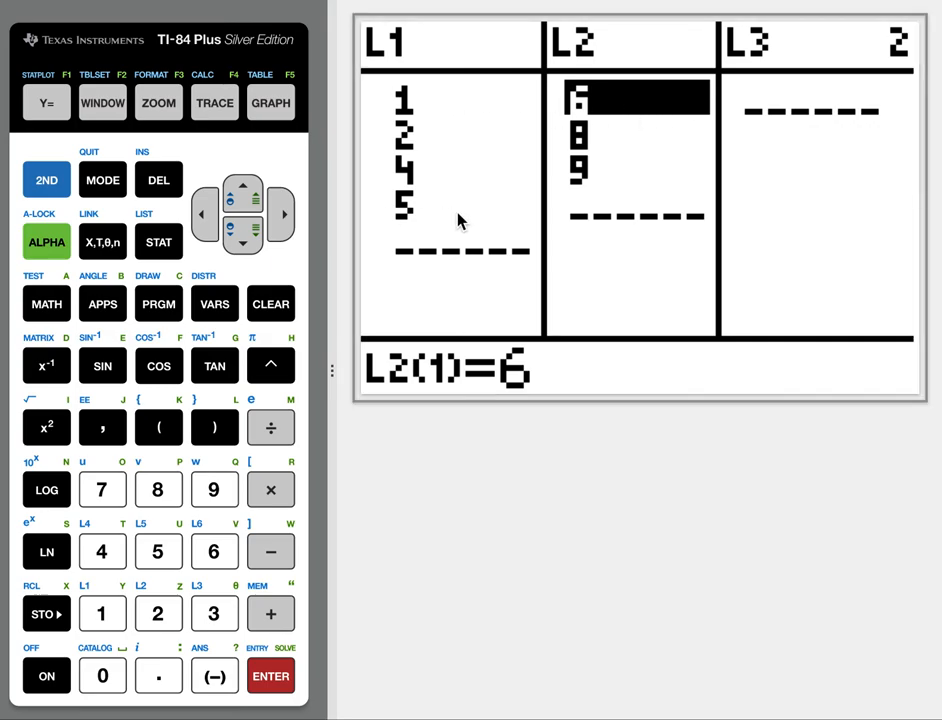
pyautogui.moveTo(455, 244)
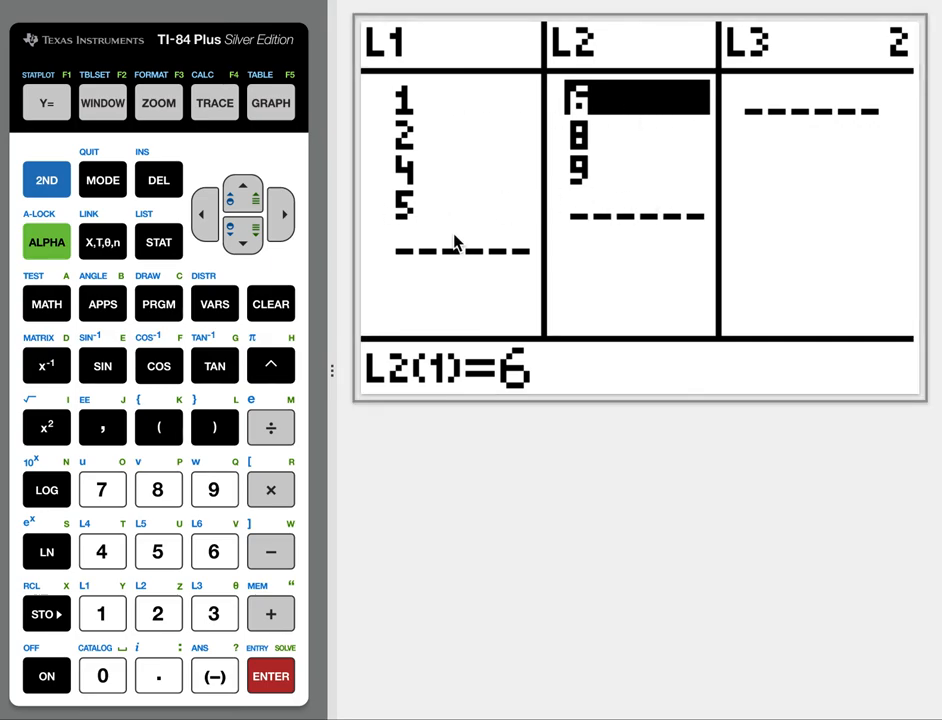
# Step: Add 10 as the fourth entry of L2
pyautogui.click(242, 239)
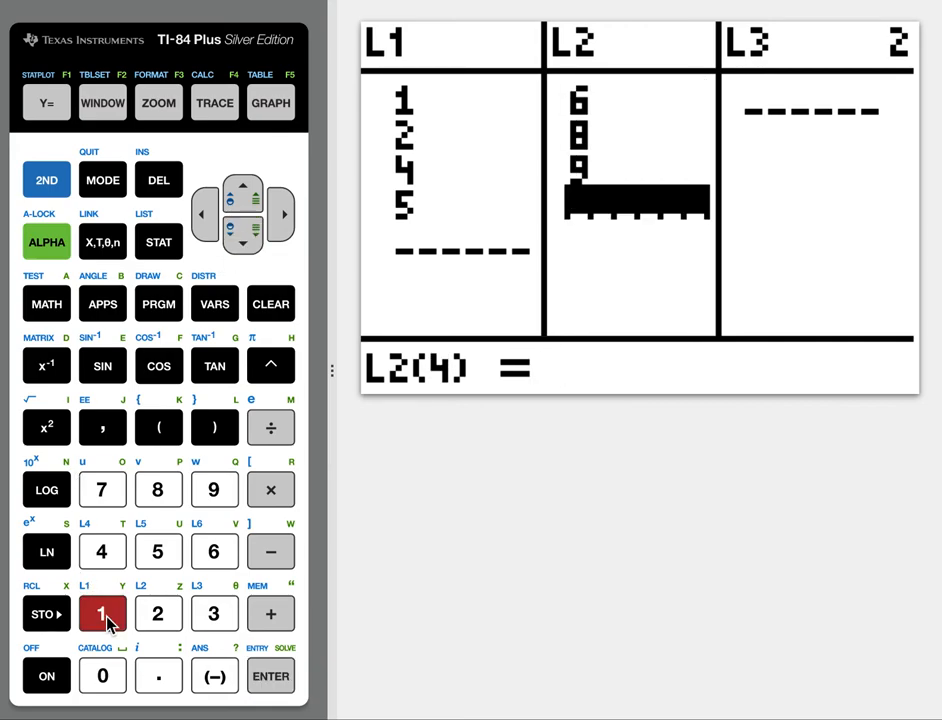
pyautogui.click(270, 676)
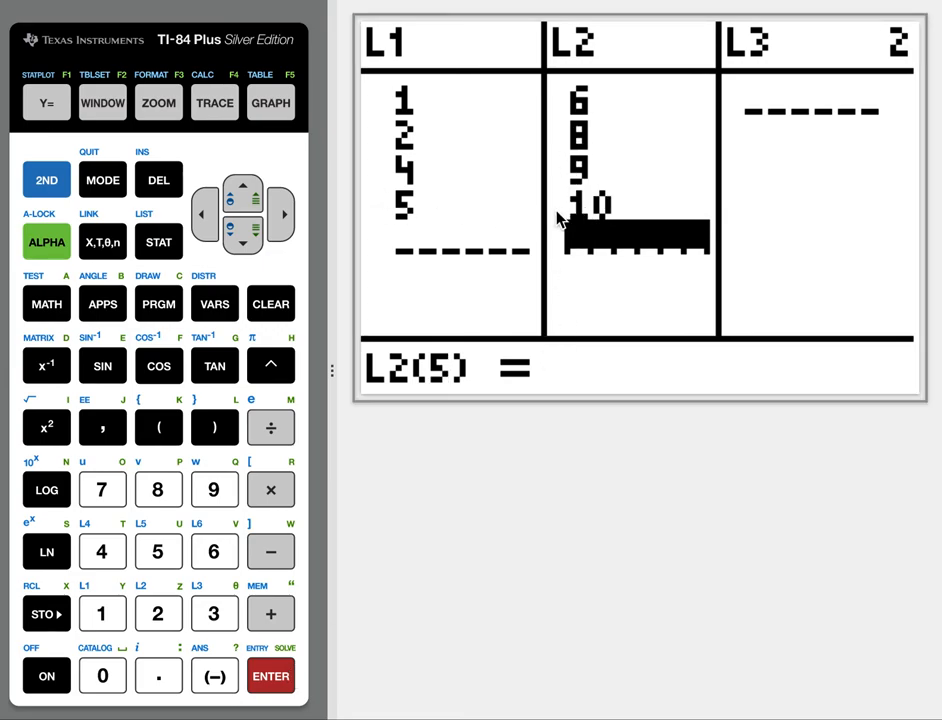
pyautogui.moveTo(448, 218)
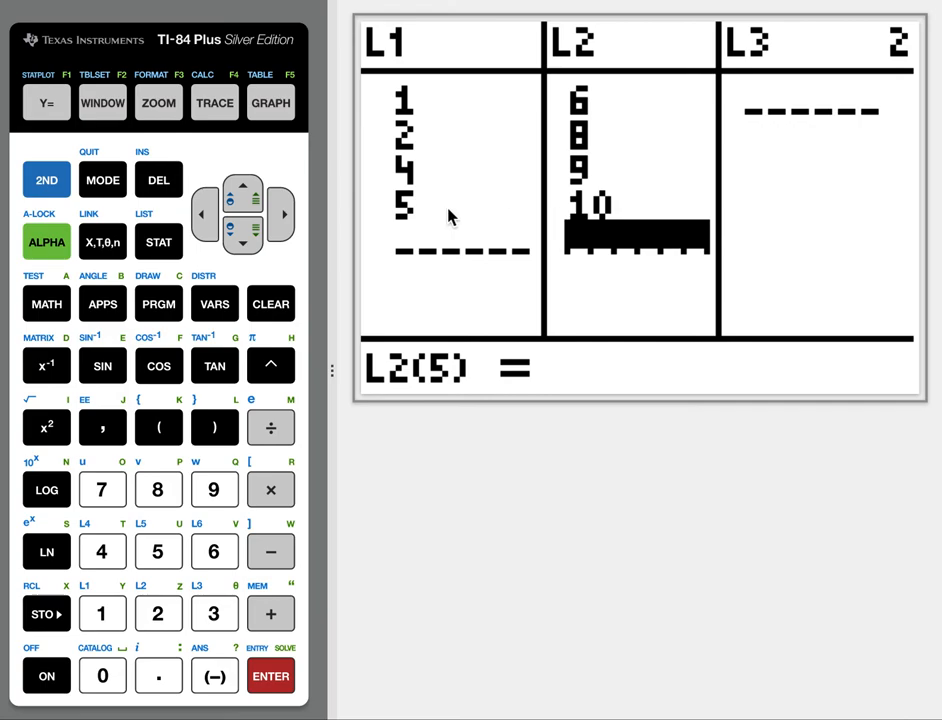
pyautogui.moveTo(160, 250)
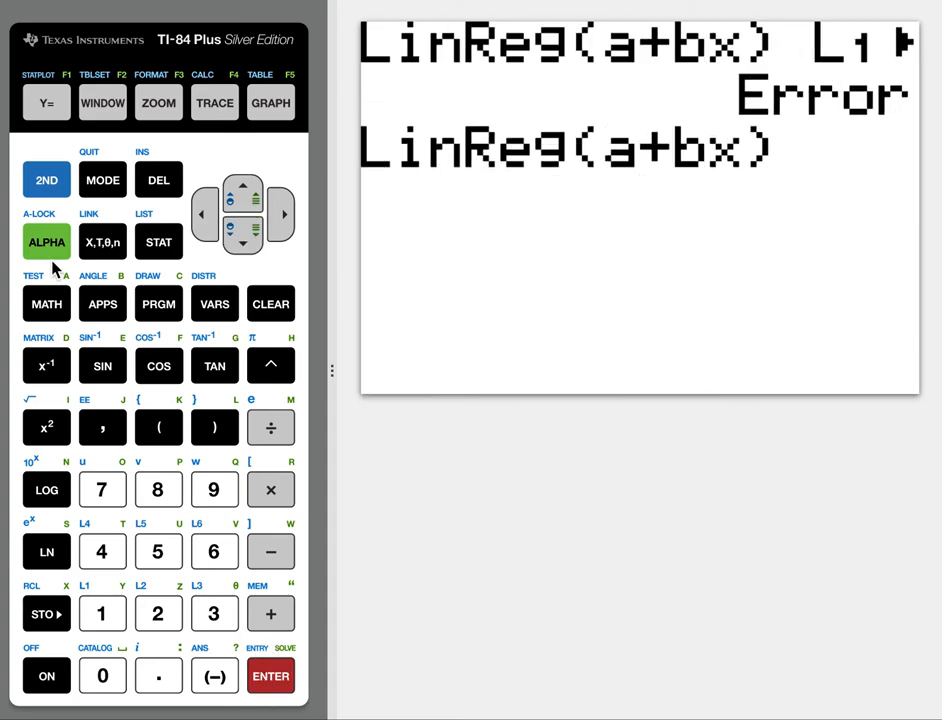
# Step: Rerun LinReg(a+bx) L1,L2, getting a=5.55 and b=.9
pyautogui.click(102, 613)
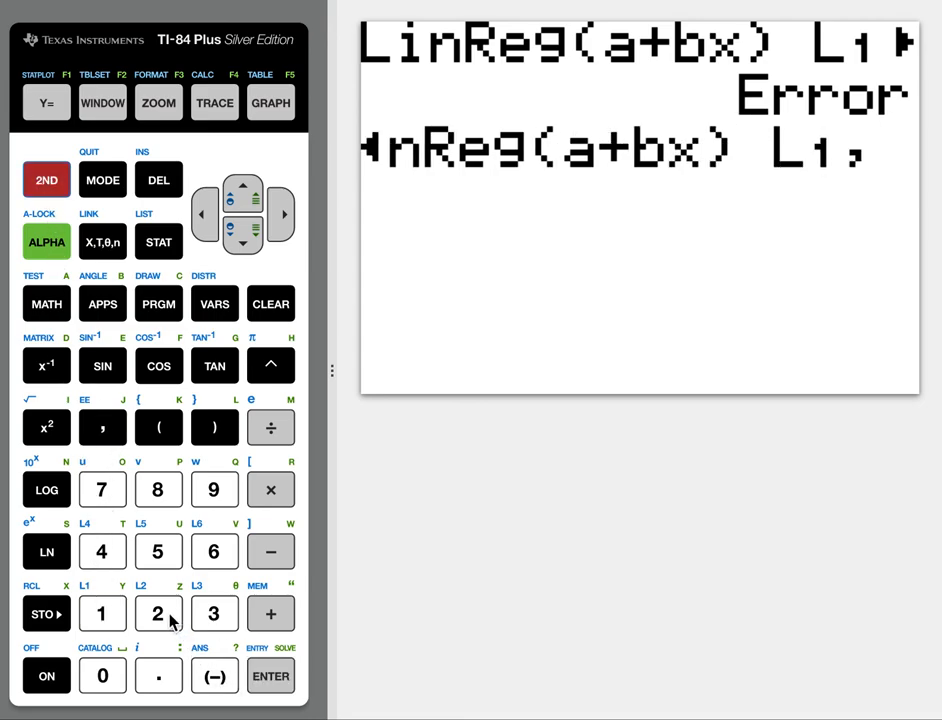
pyautogui.click(270, 676)
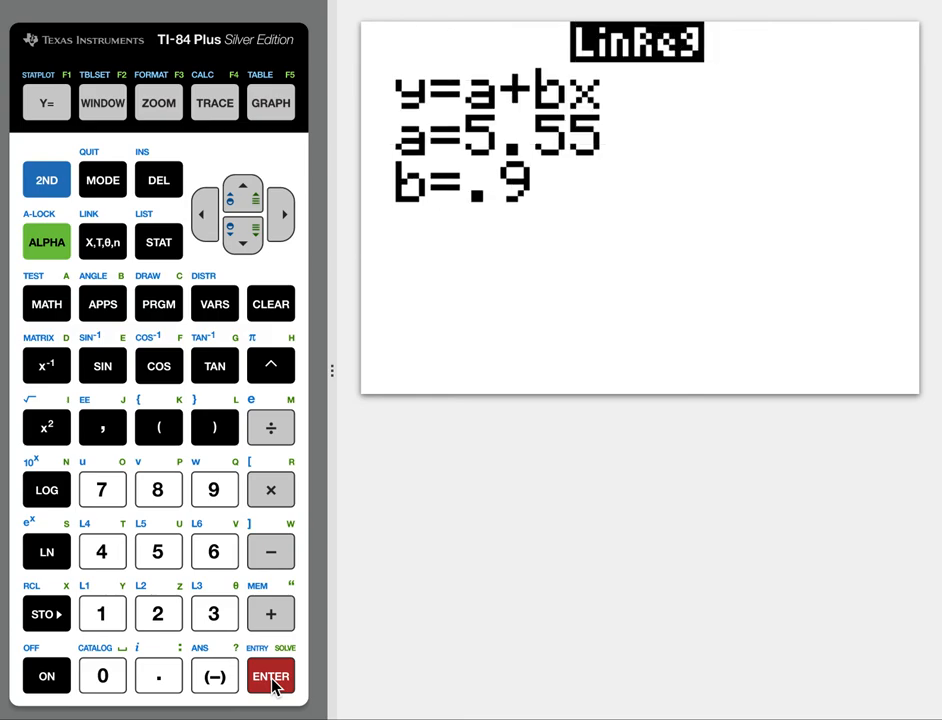
pyautogui.click(270, 676)
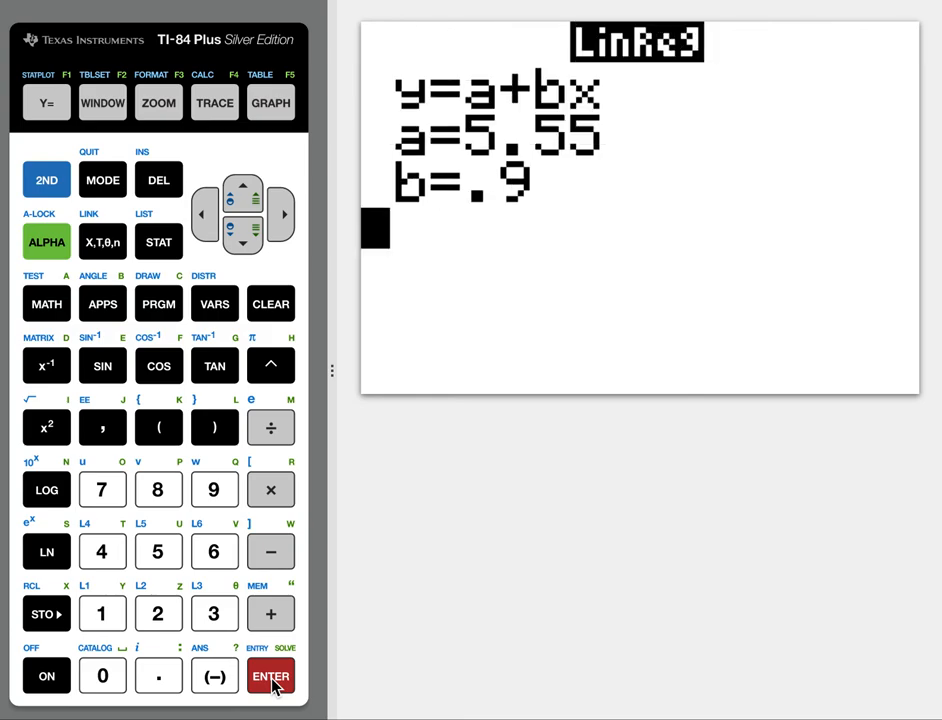